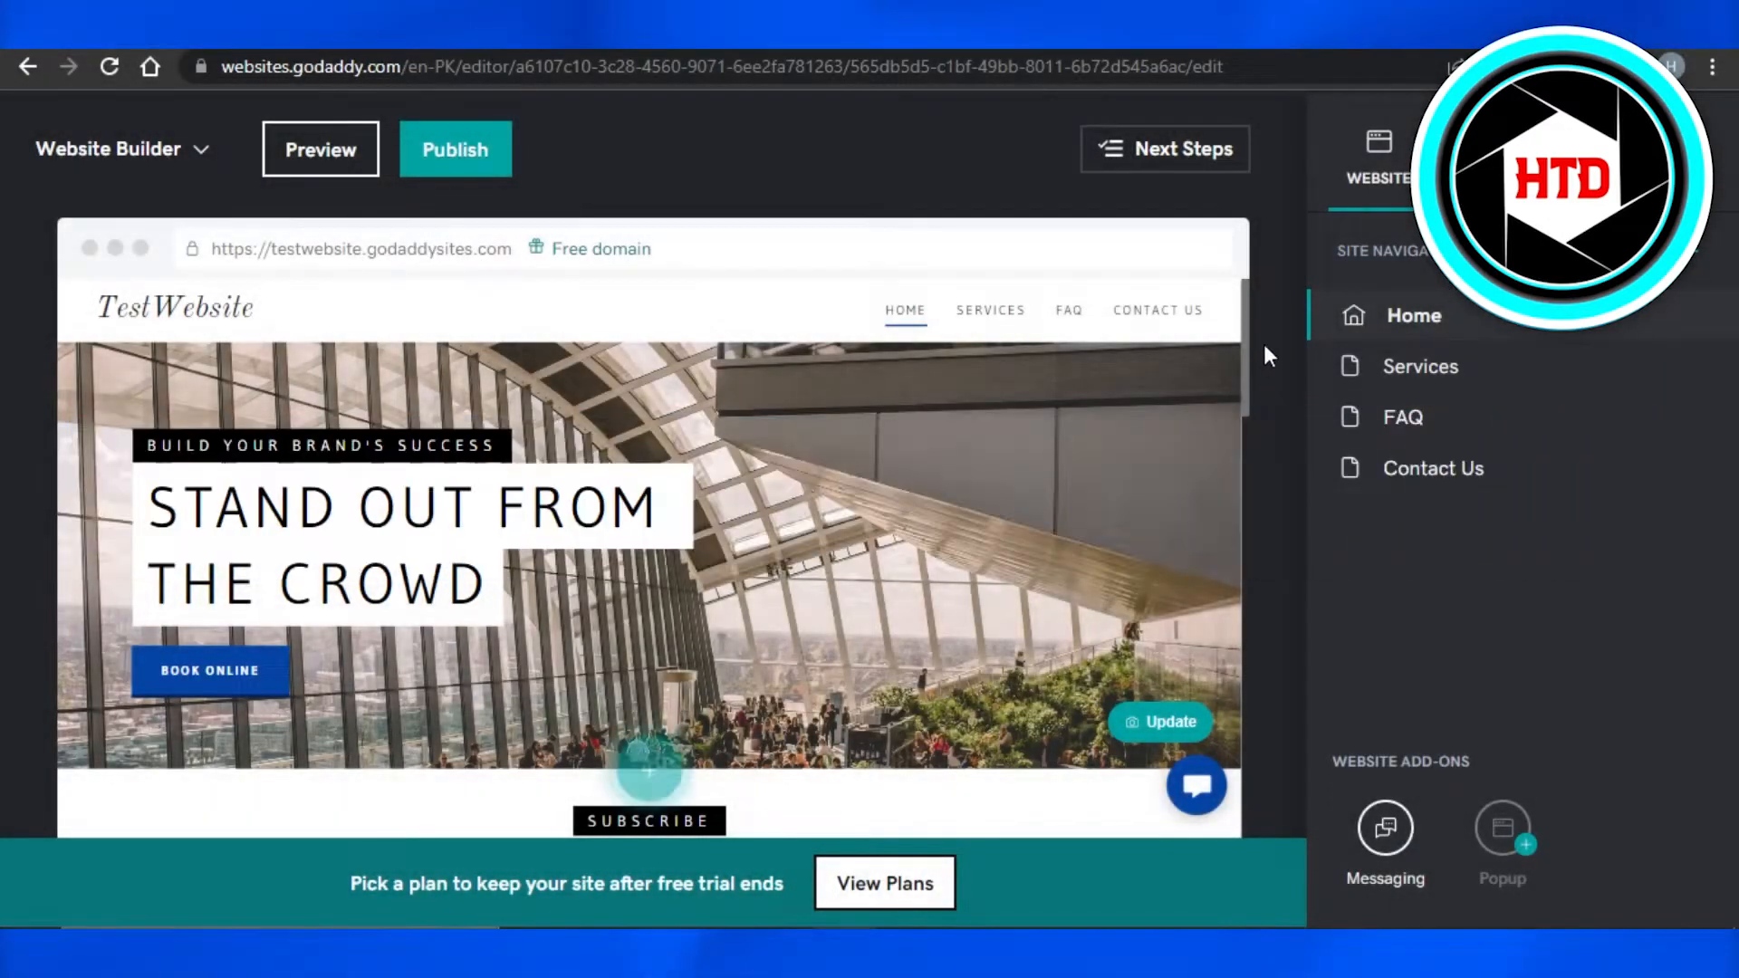
Title the new page 'Contact Us', leaving Show in Navigation on.
scroll("down", 3)
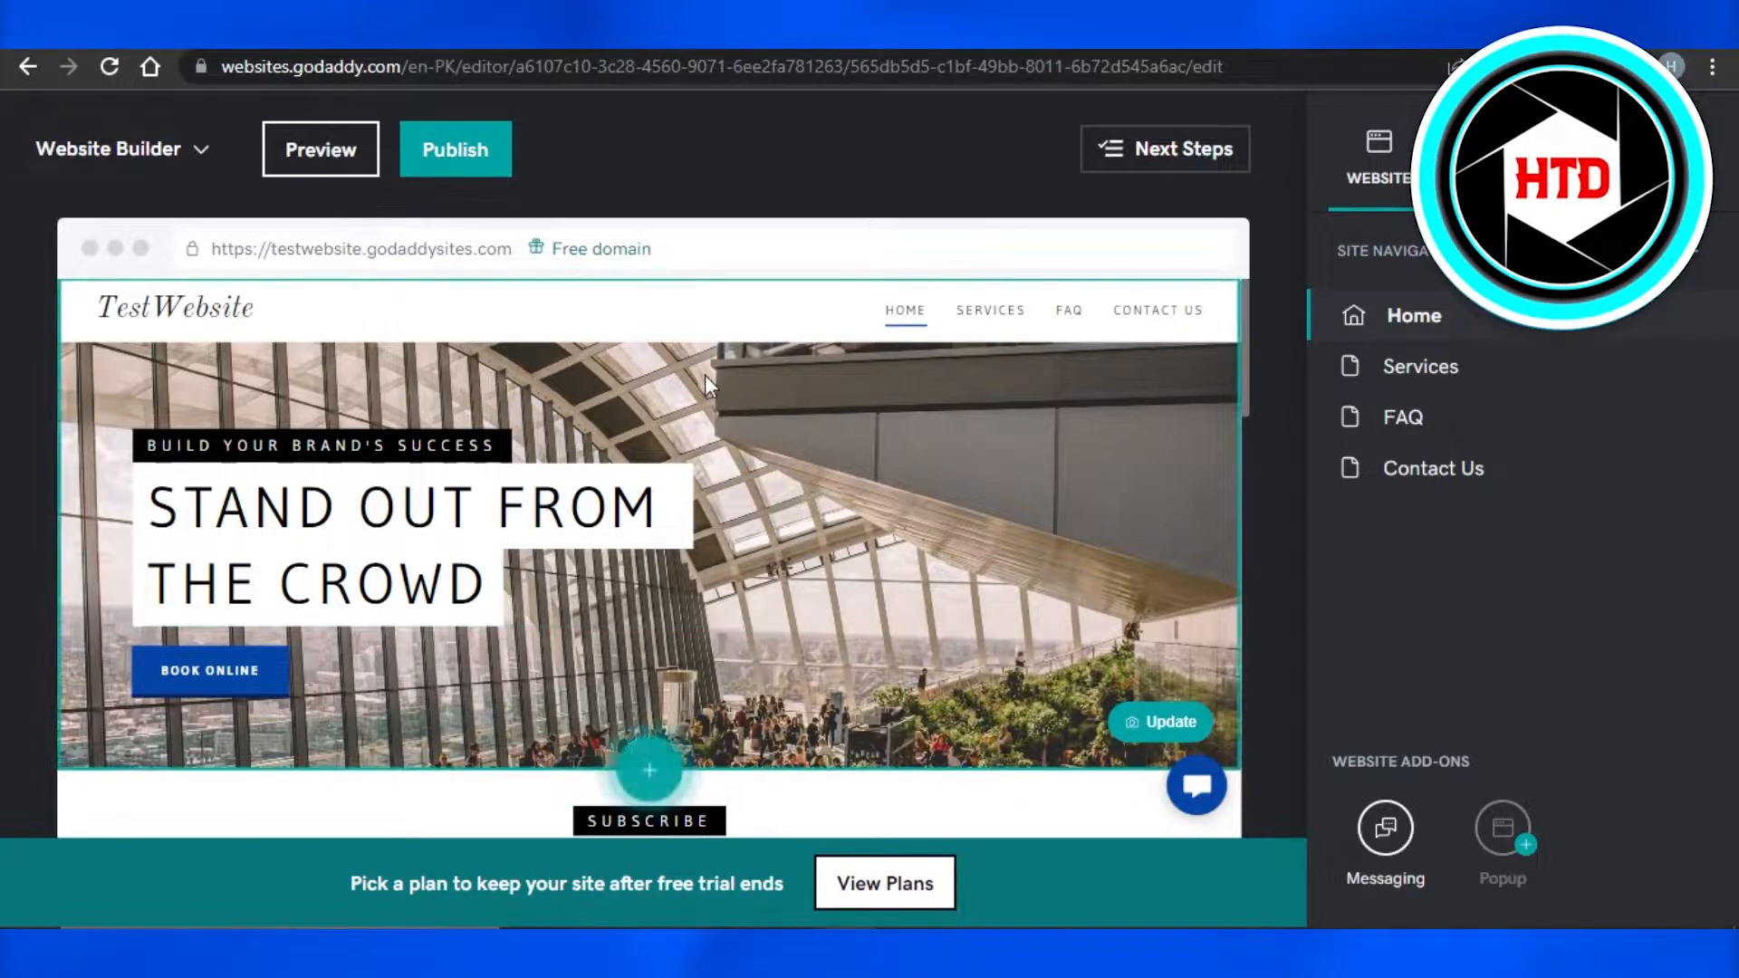
mouse_move(1243, 319)
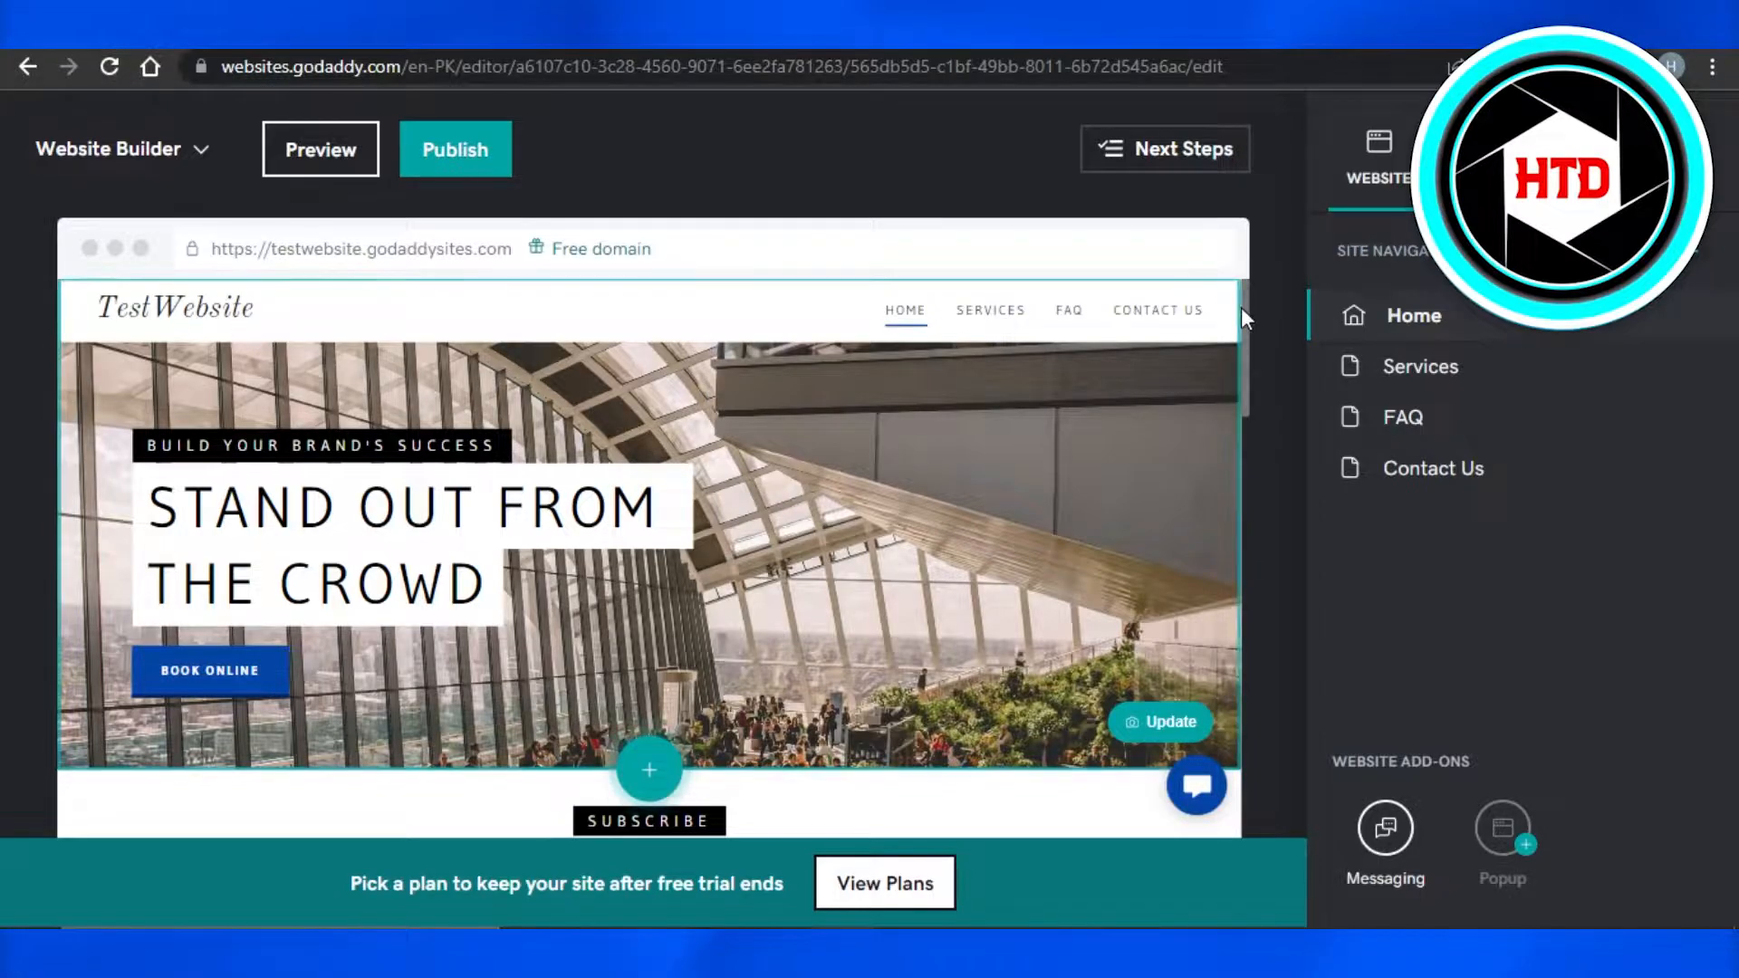
scroll("down", 3)
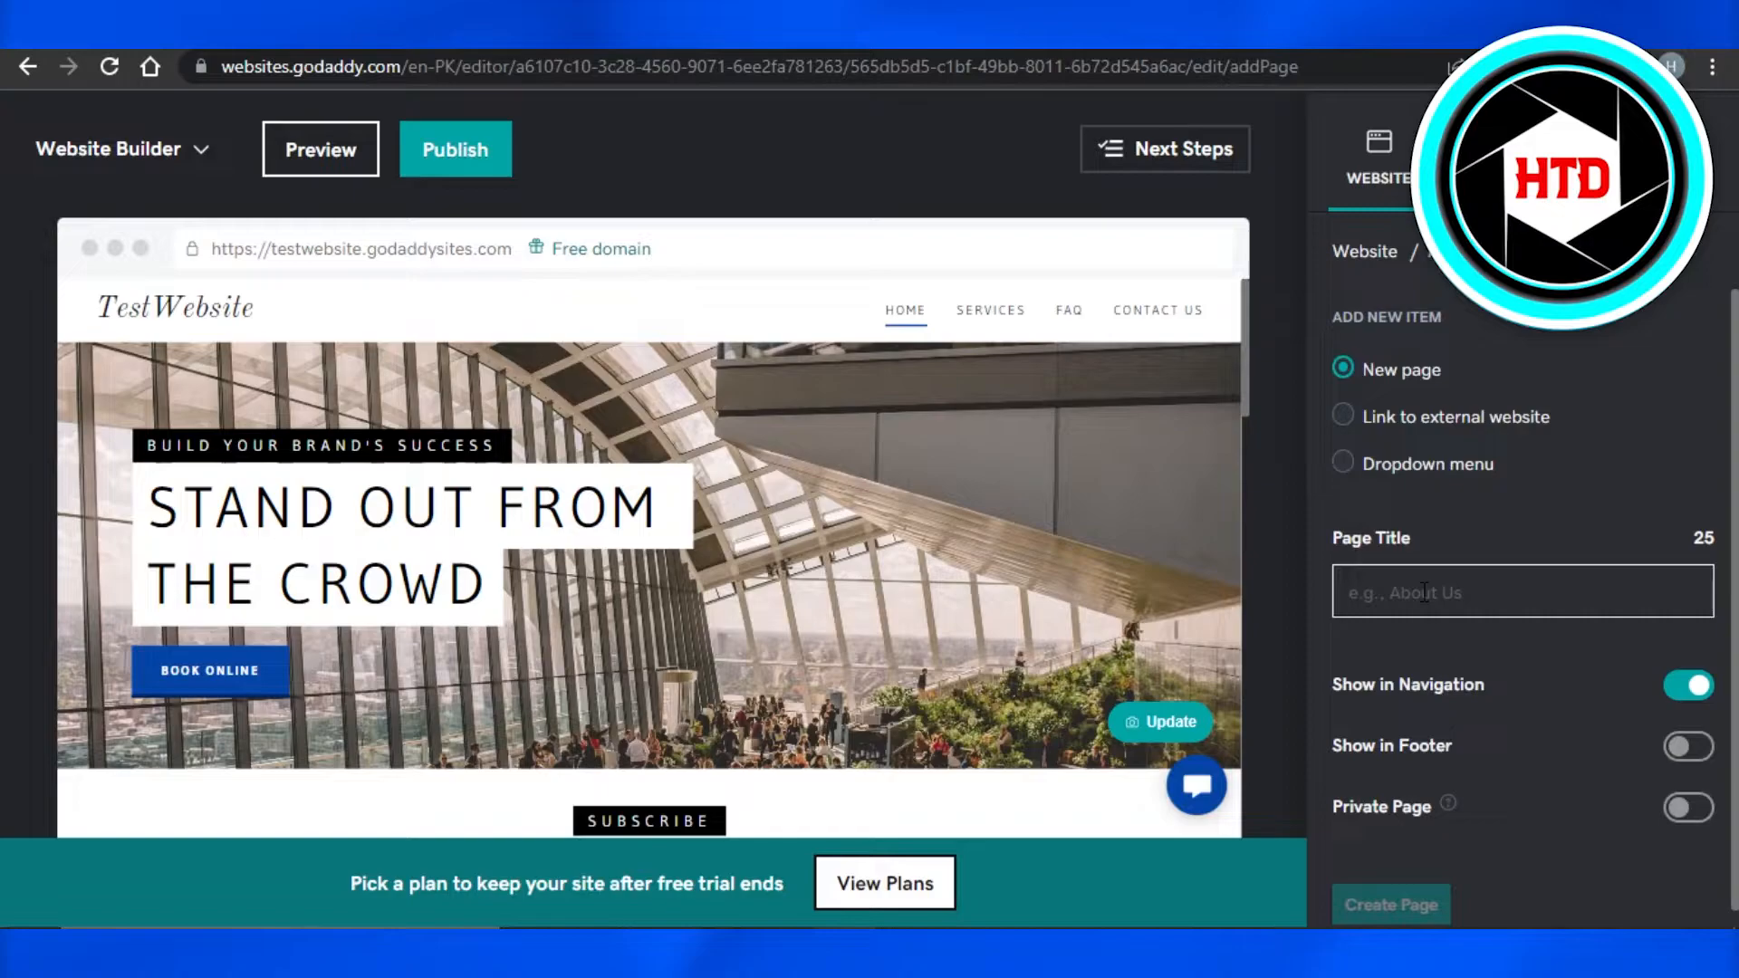
type("Contact Us")
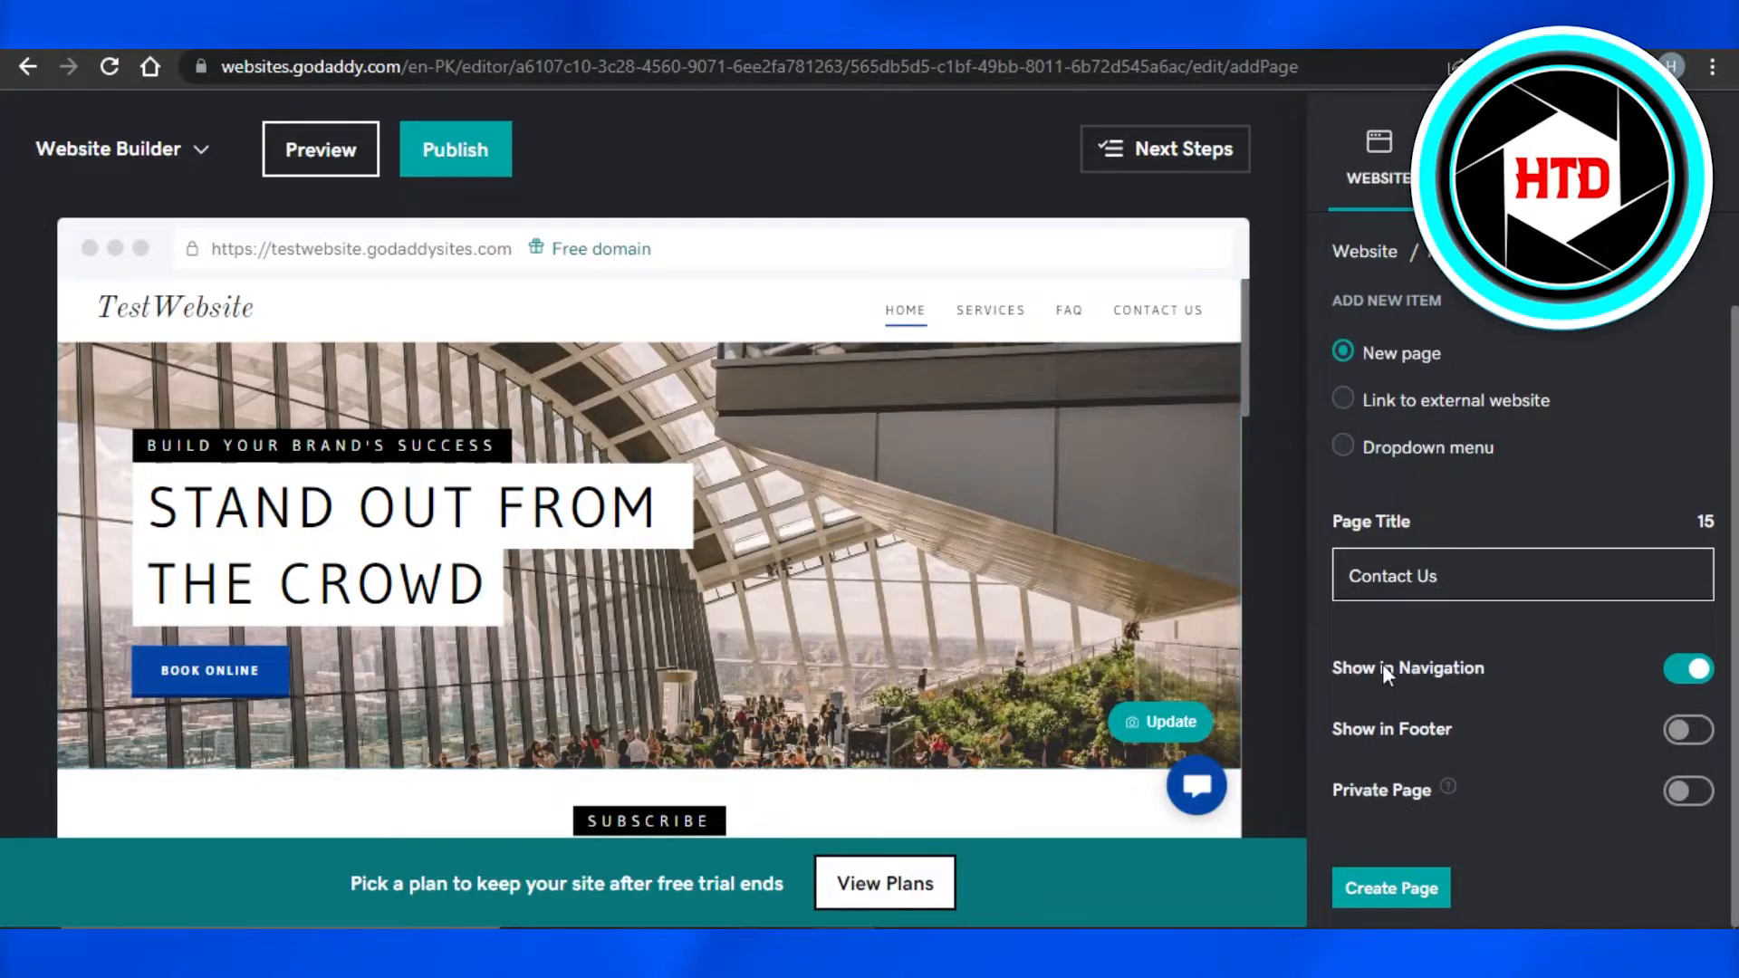
mouse_move(1558, 685)
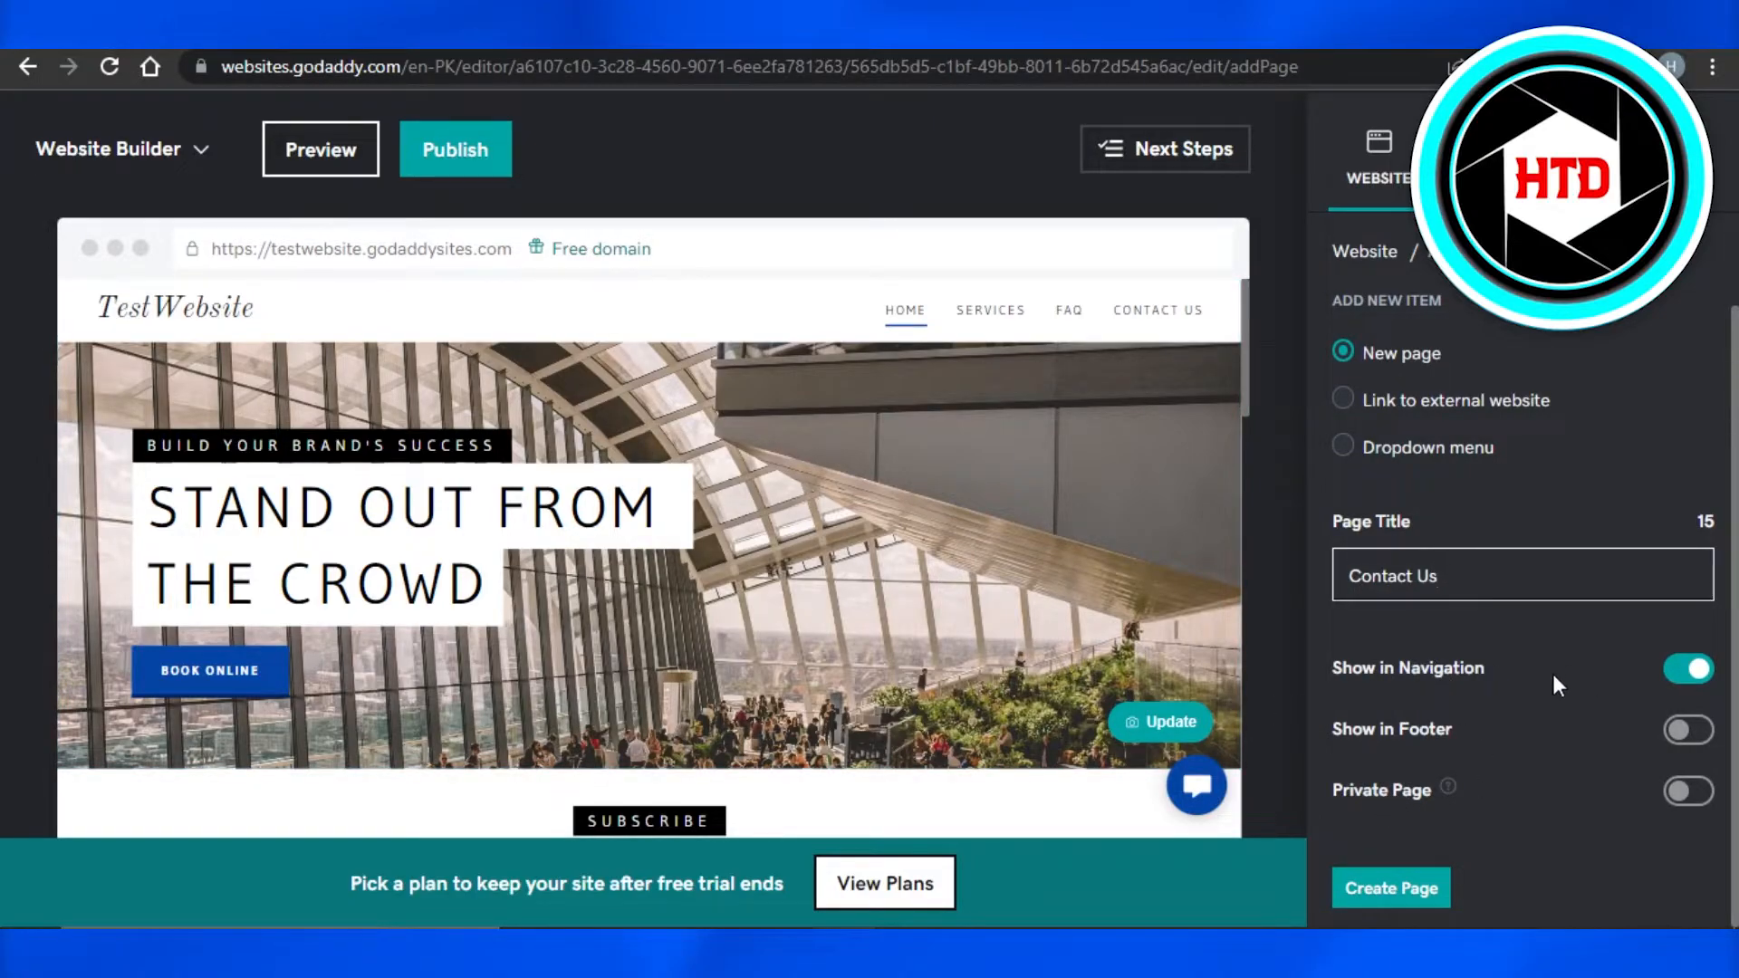
mouse_move(1364, 828)
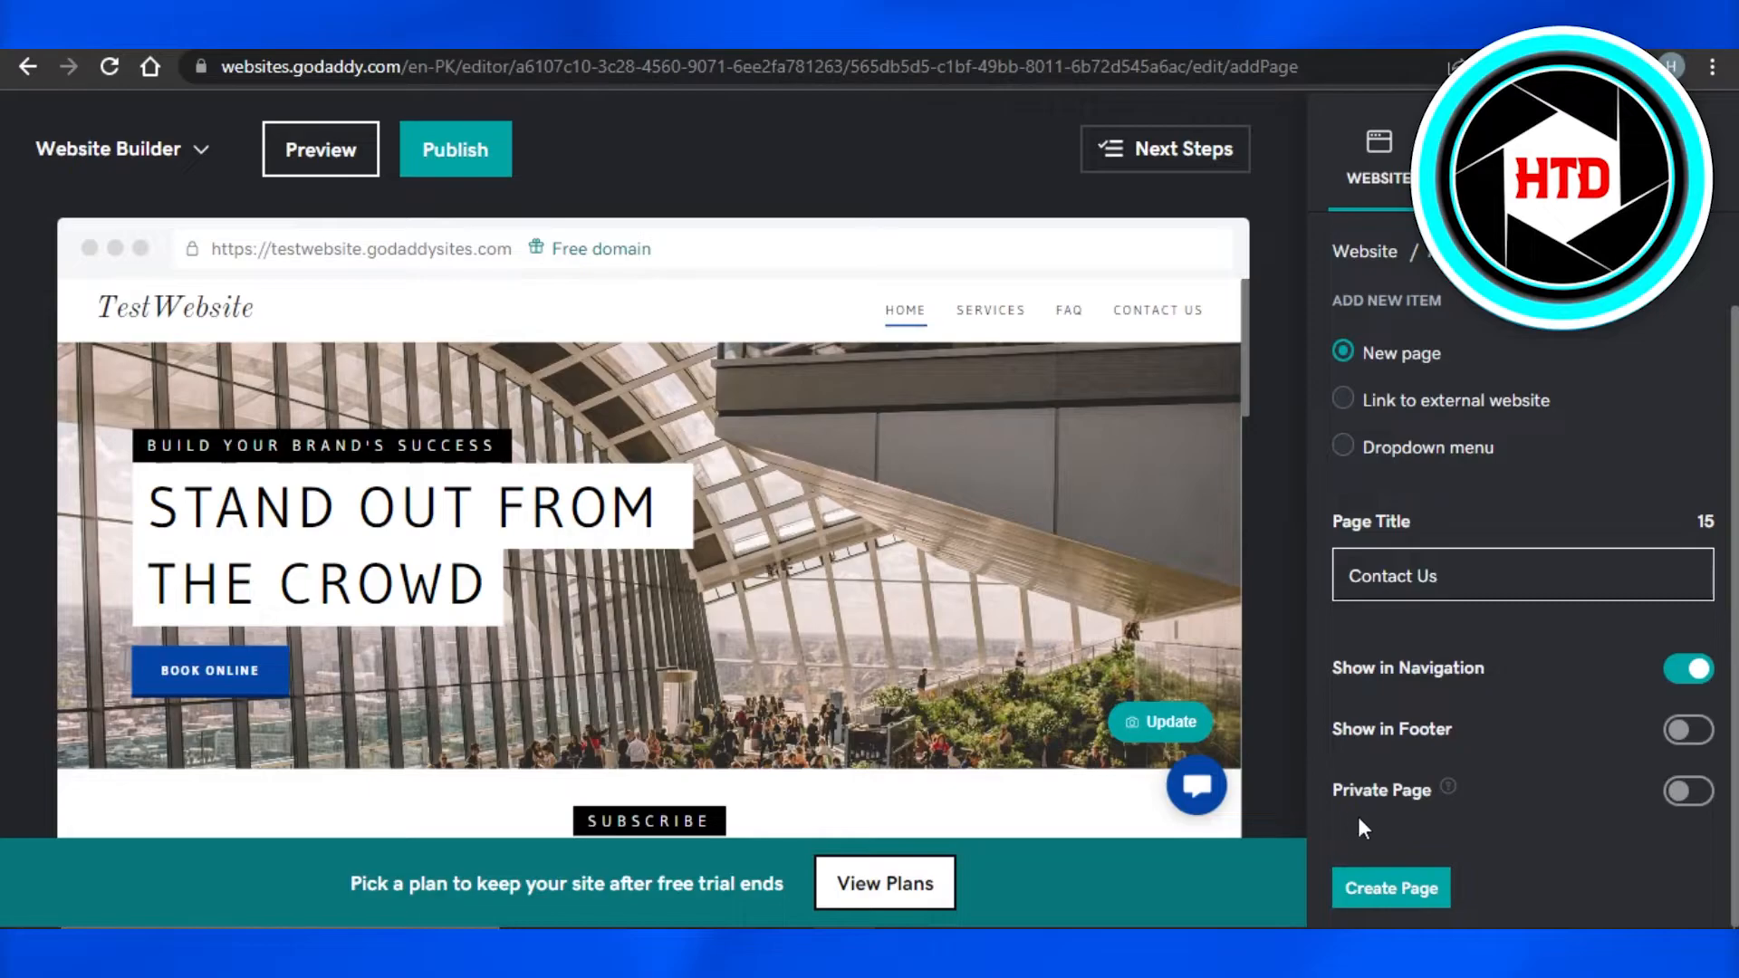
mouse_move(1636, 371)
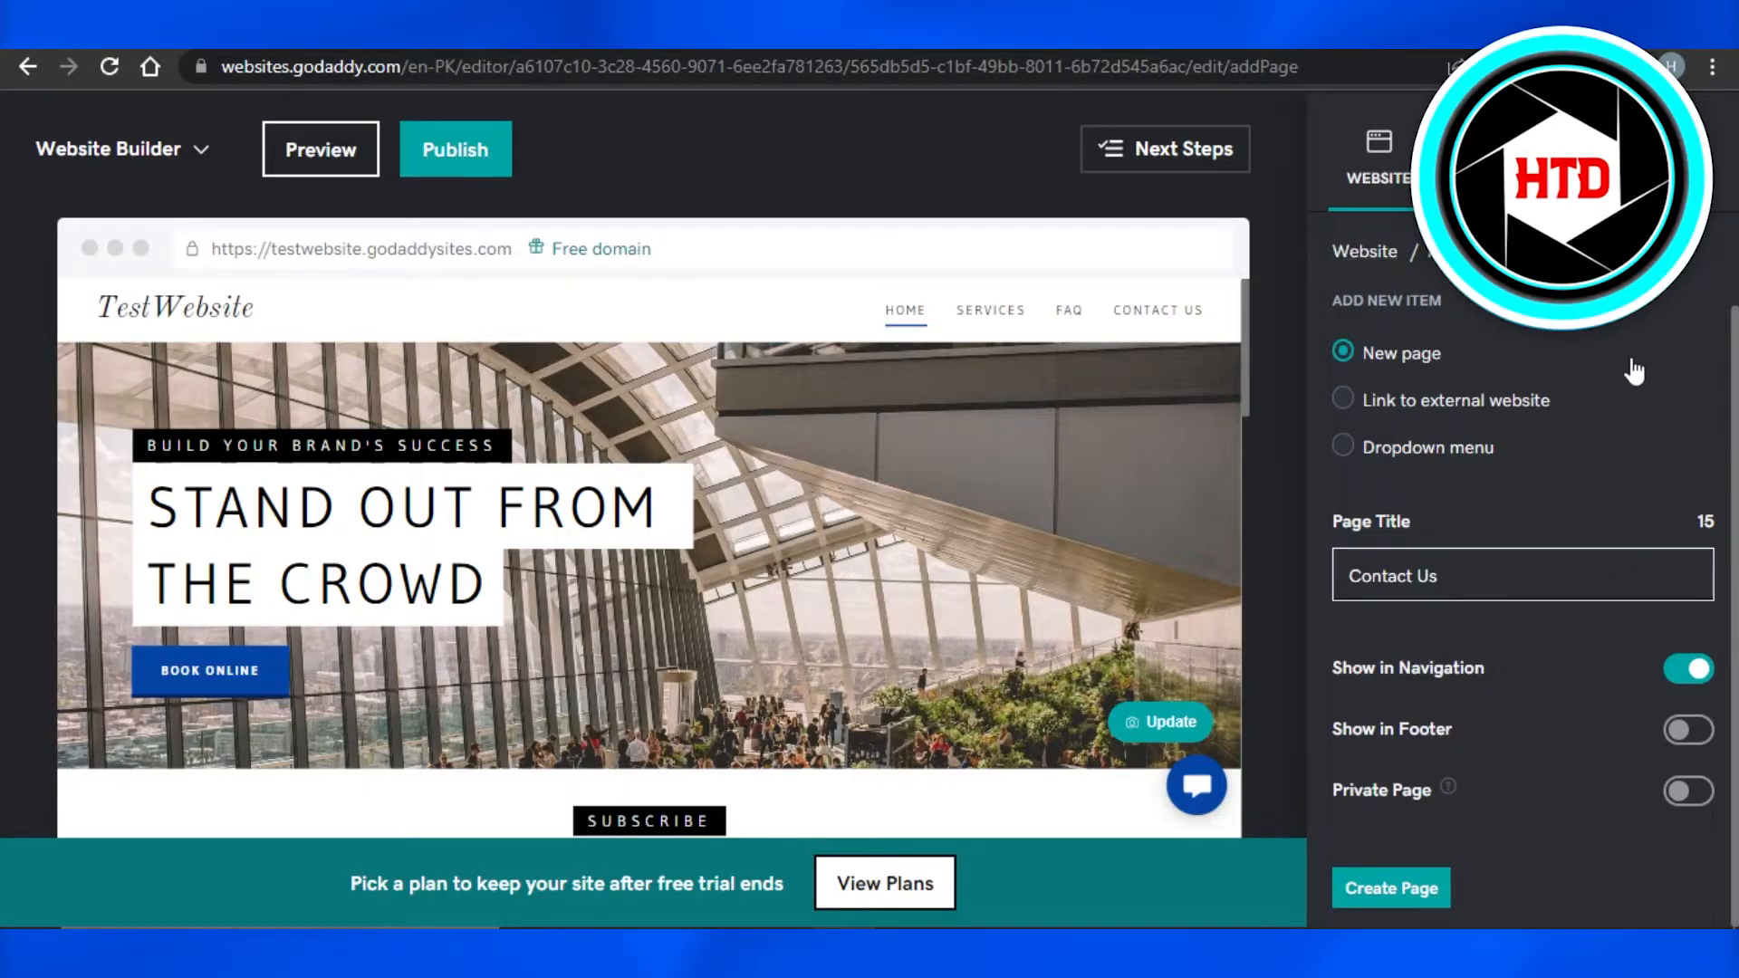
Make the Contact Us page private and create it.
left_click(1687, 790)
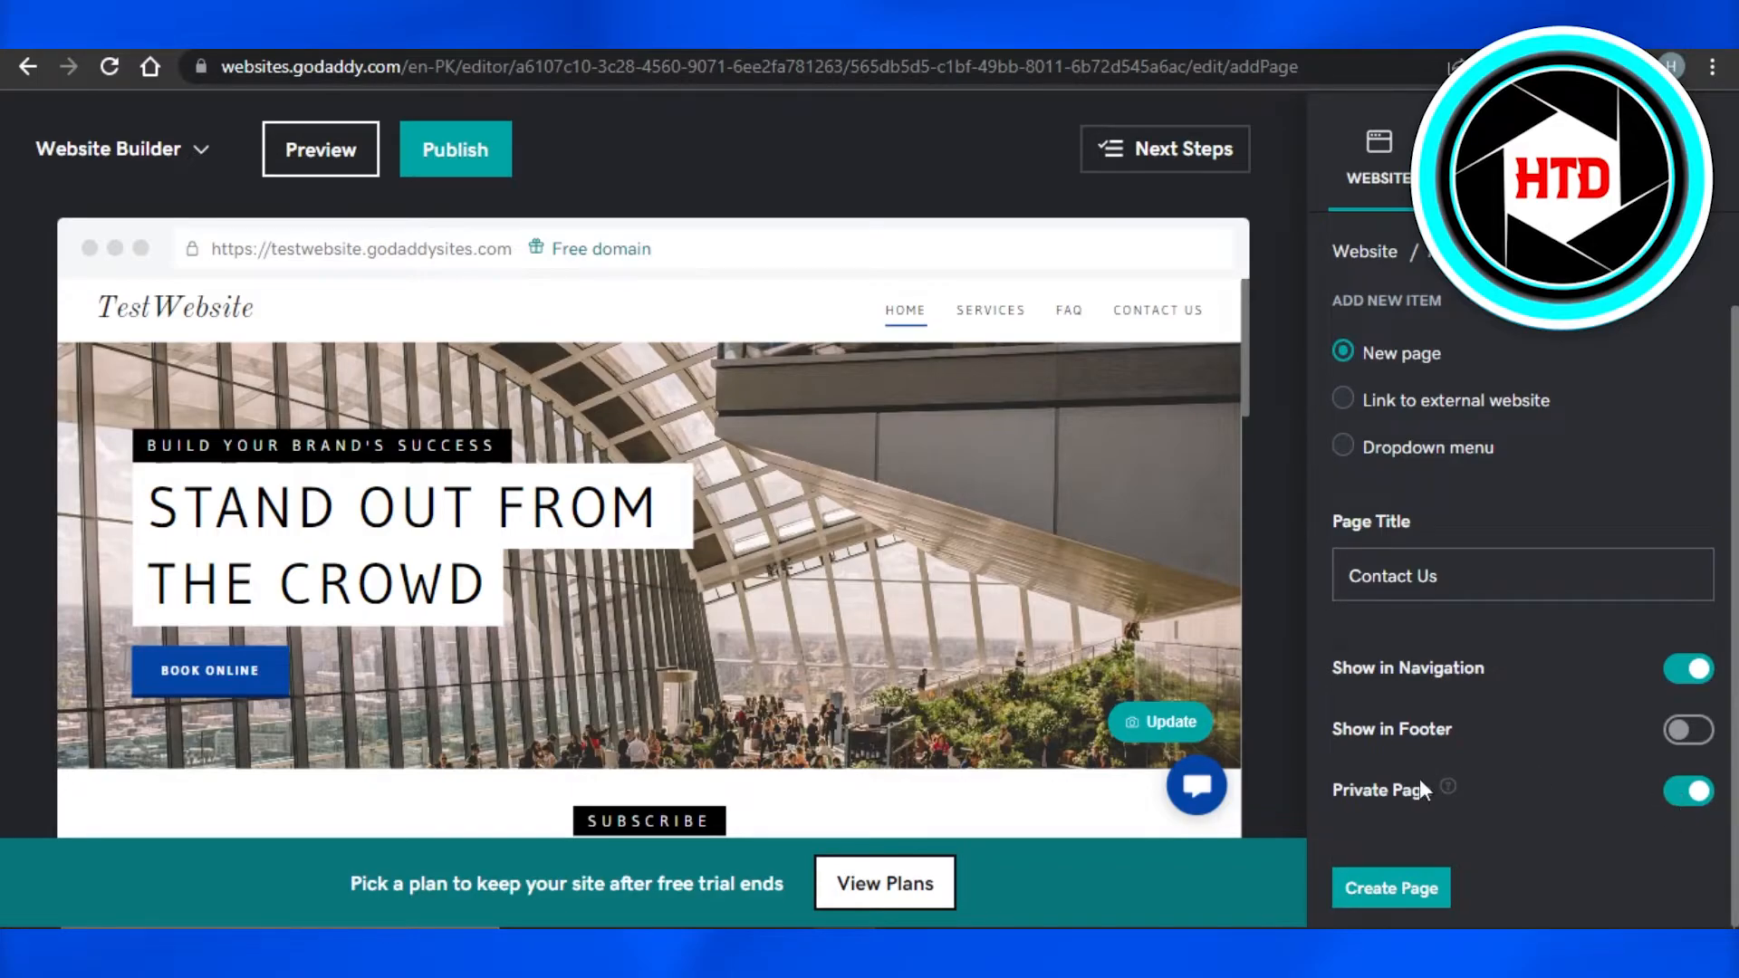
left_click(1392, 888)
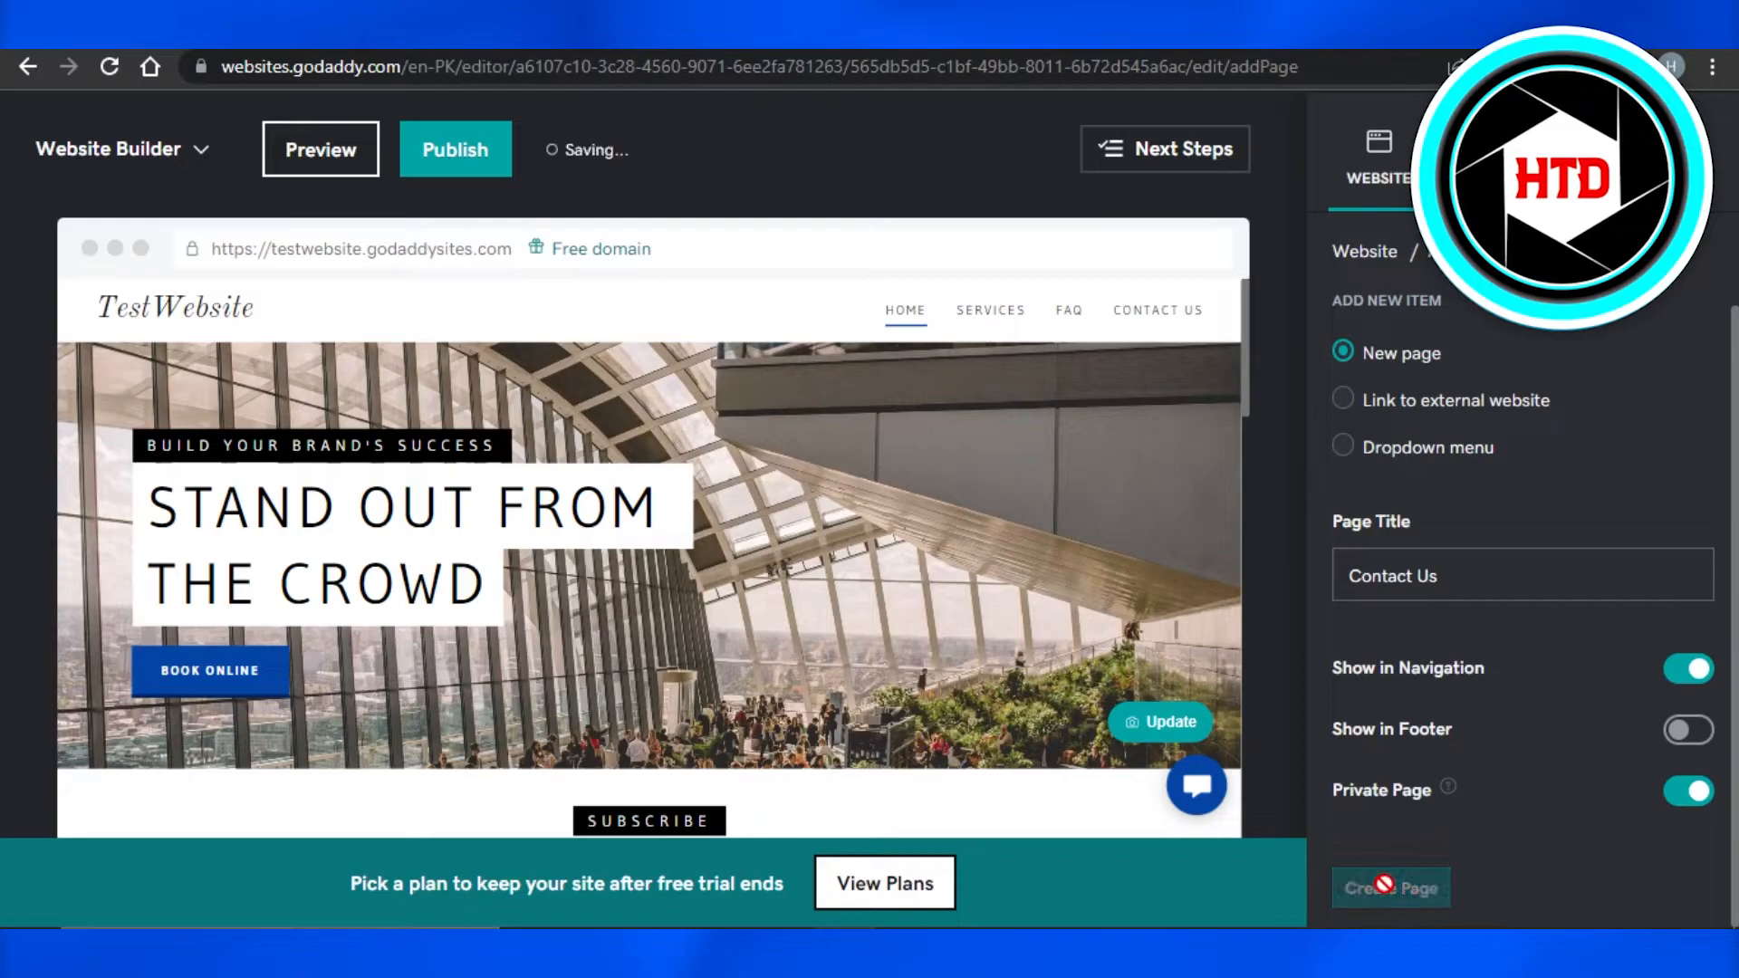
left_click(1392, 887)
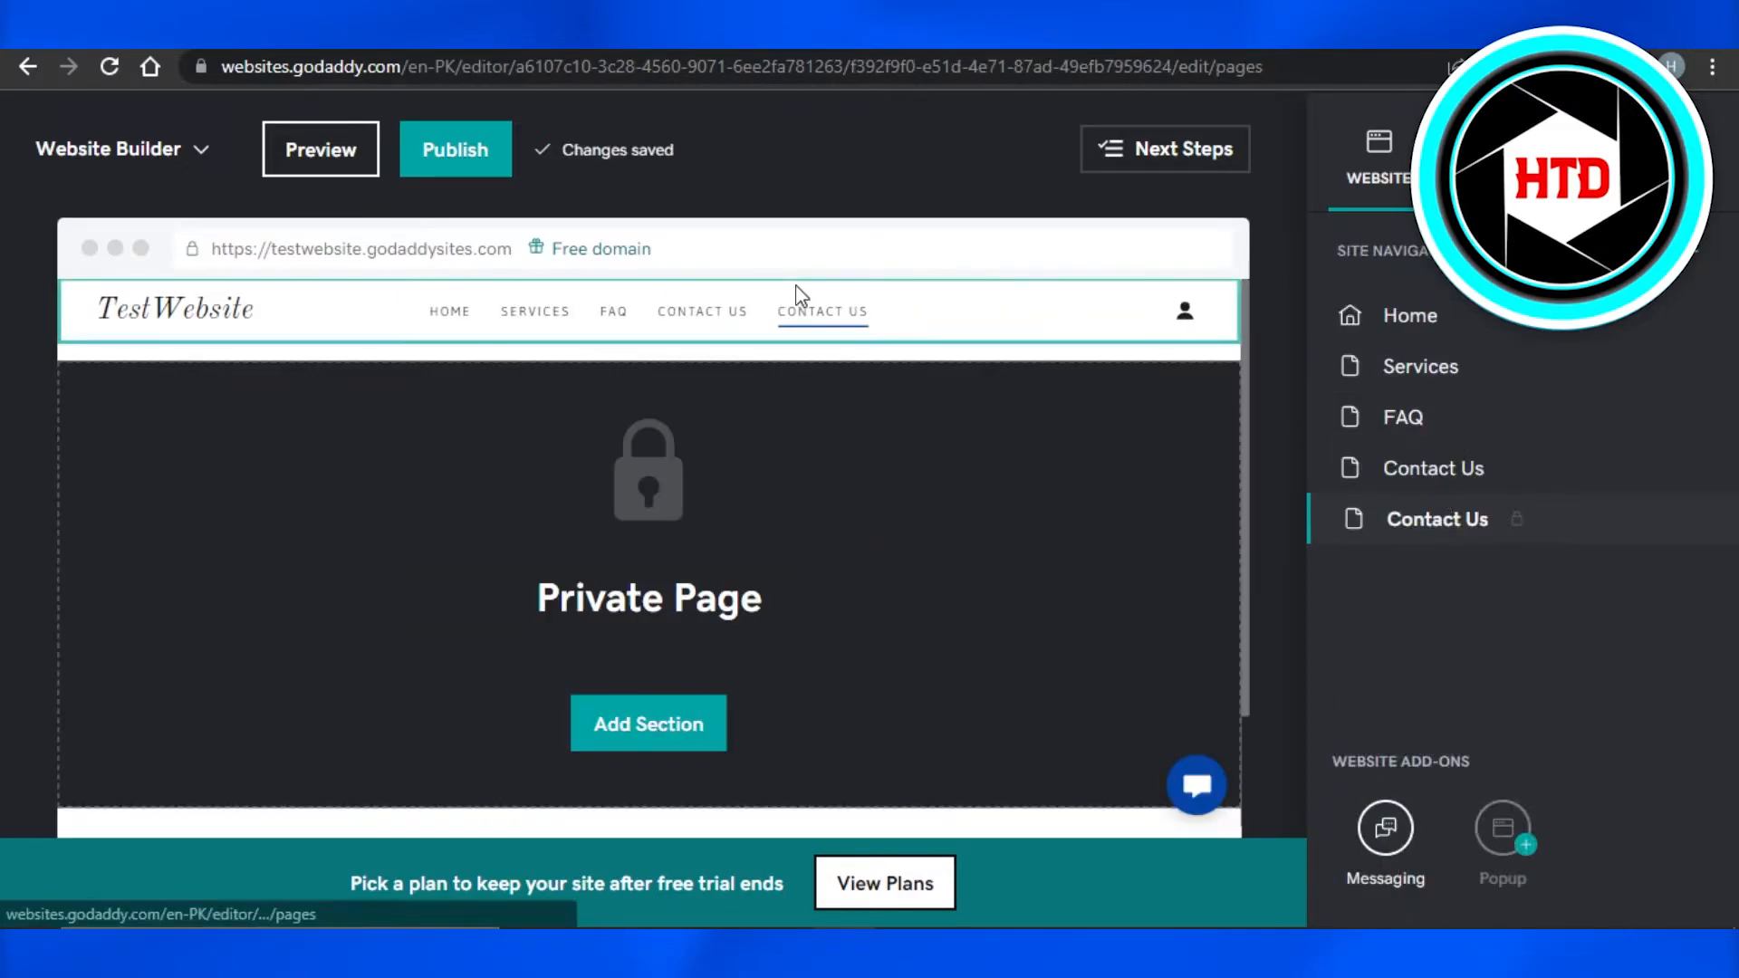